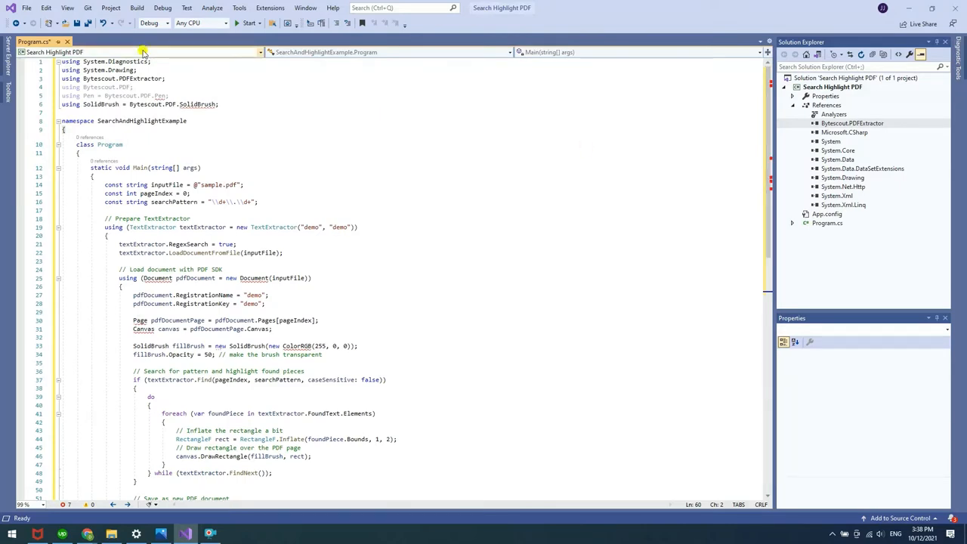
pyautogui.moveTo(118, 86)
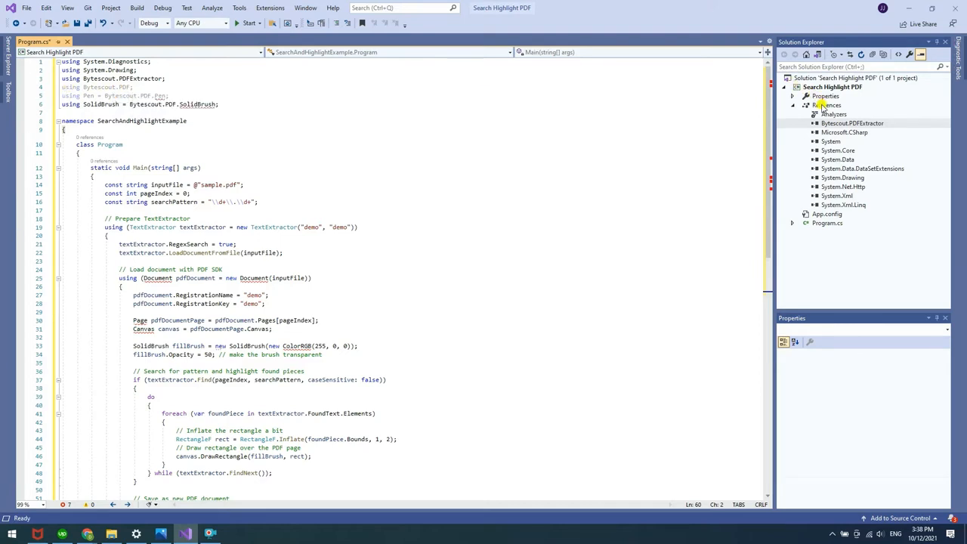
# Add a project reference to the ByteScout PDF SDK via Reference Manager, filtering by 'byte'
pyautogui.rightClick(819, 106)
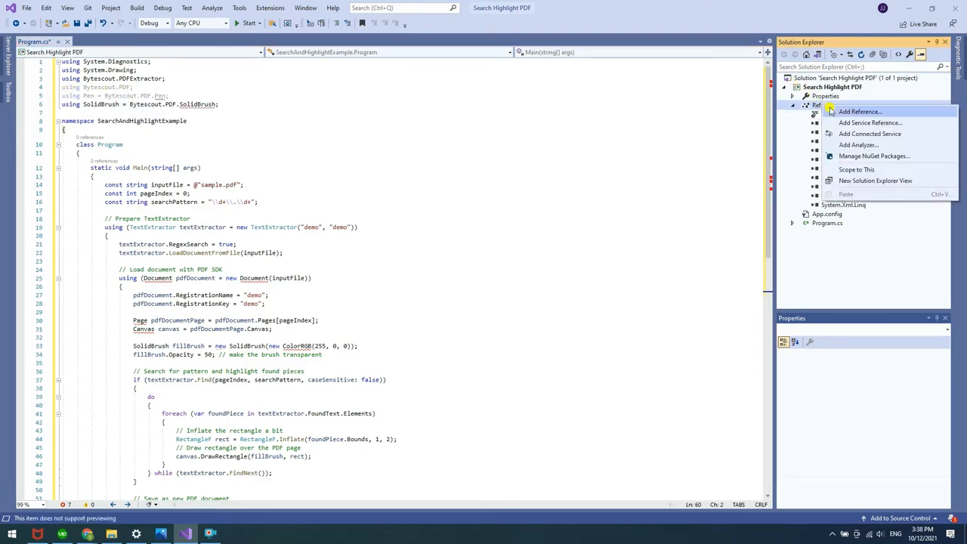
pyautogui.click(859, 112)
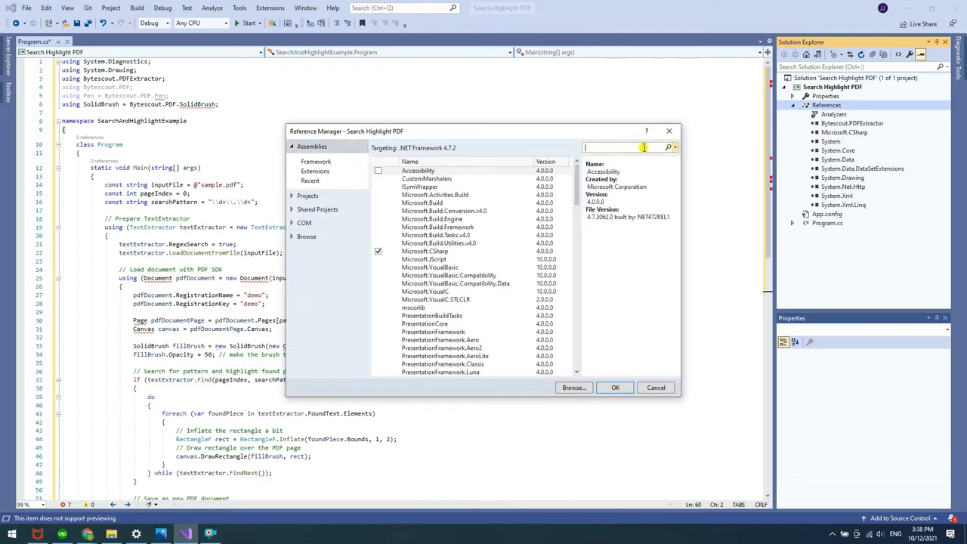
pyautogui.write('byte')
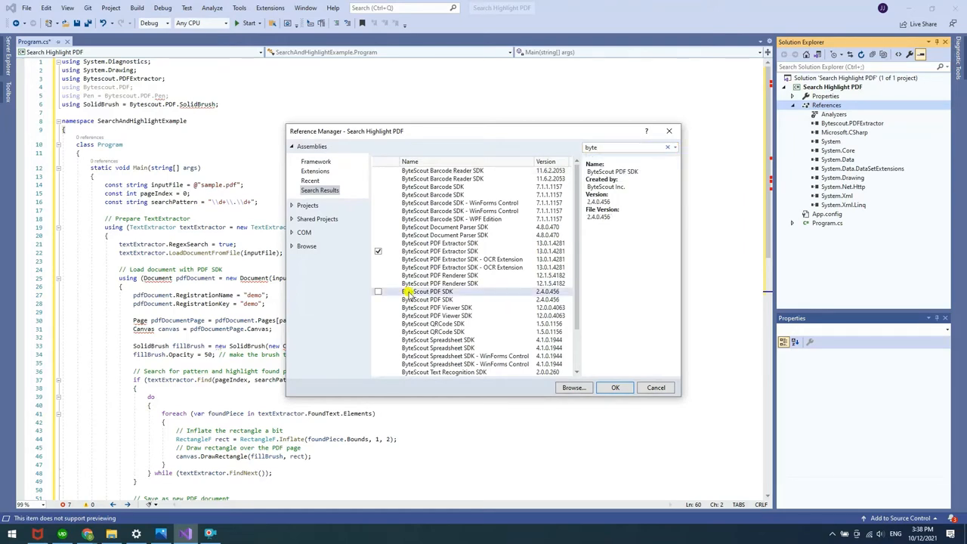
pyautogui.click(378, 292)
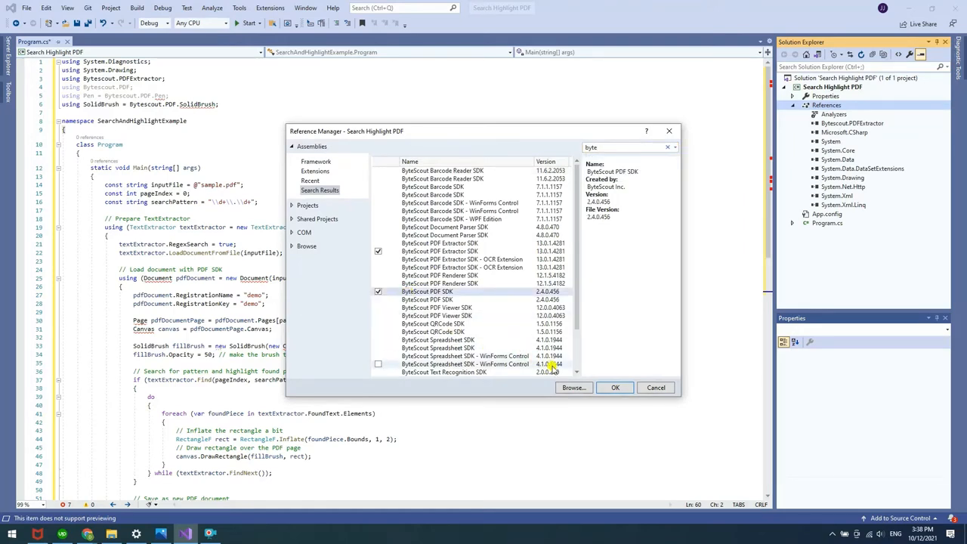
pyautogui.click(613, 387)
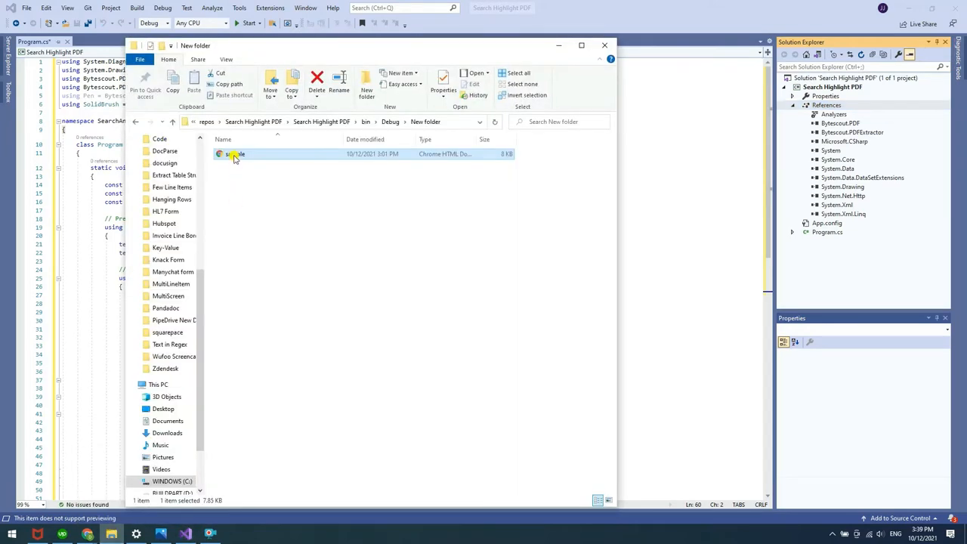
# Copy sample.pdf from its folder in File Explorer
pyautogui.rightClick(235, 154)
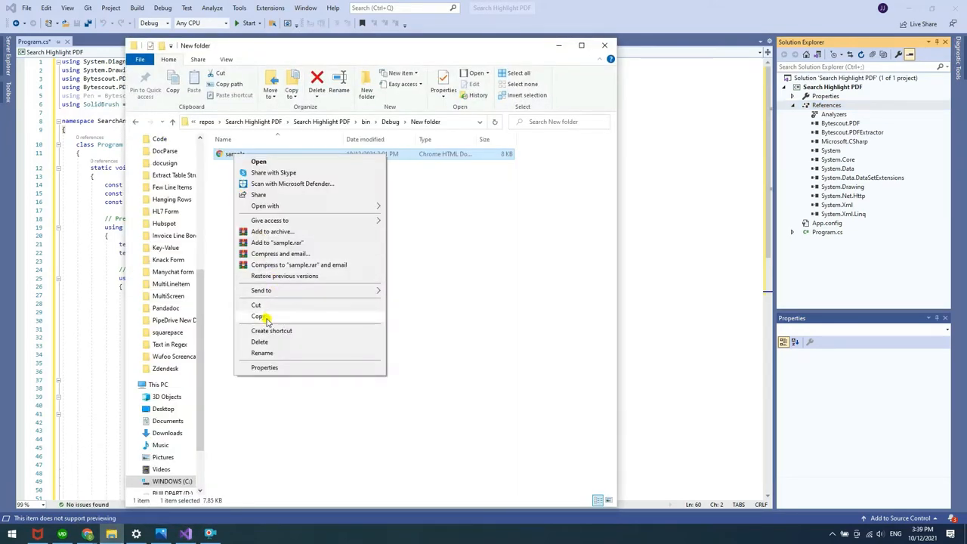
pyautogui.click(258, 316)
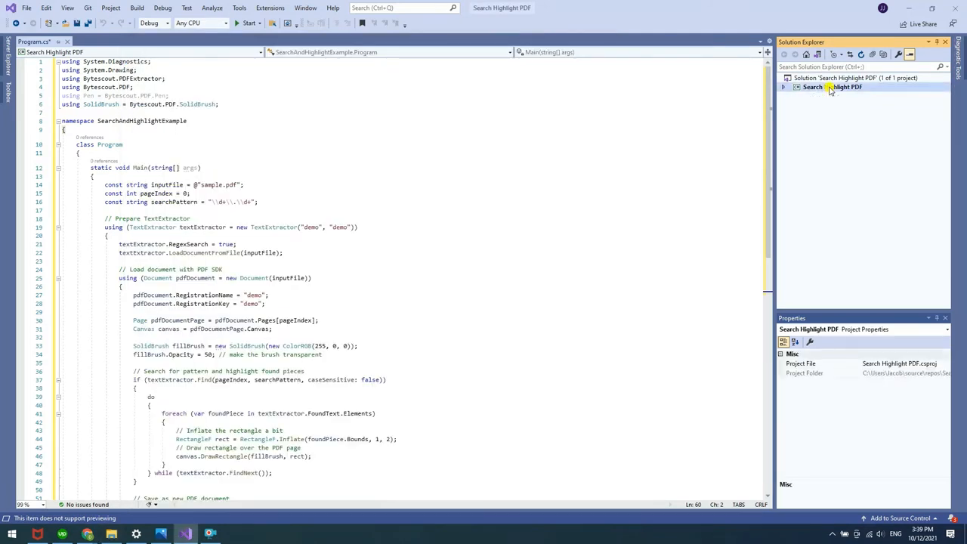
# Paste sample.pdf into the Search Highlight PDF project and adjust its Copy to Output Directory property
pyautogui.rightClick(813, 86)
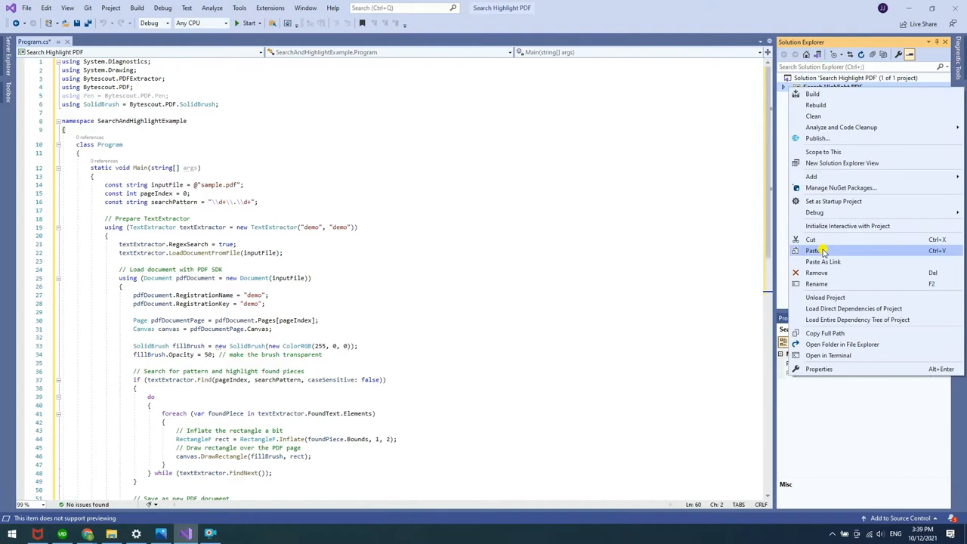
pyautogui.click(822, 242)
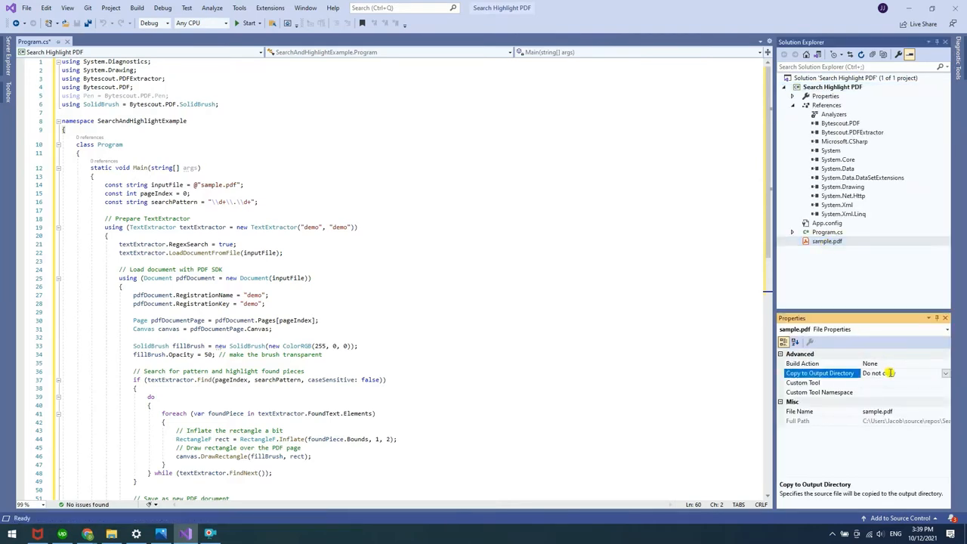
pyautogui.click(946, 373)
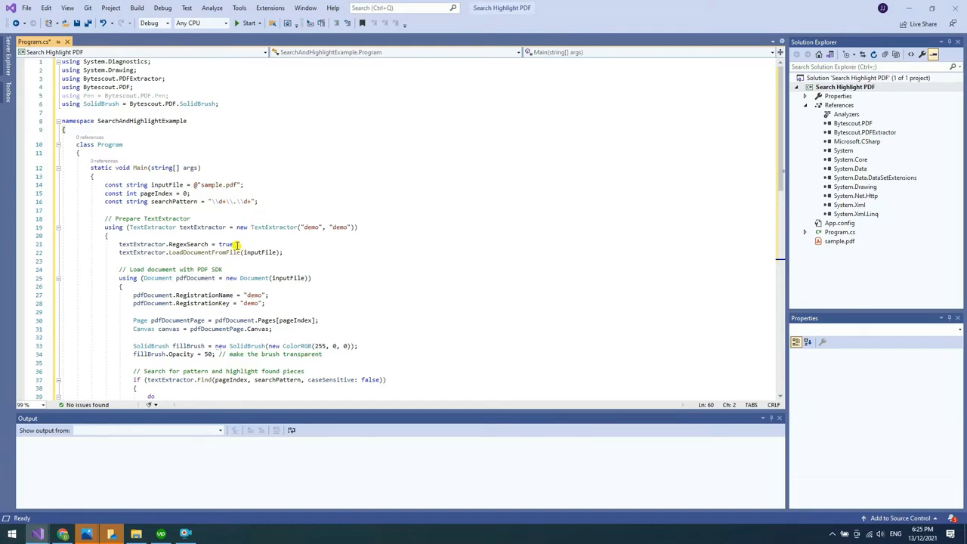
pyautogui.moveTo(227, 243)
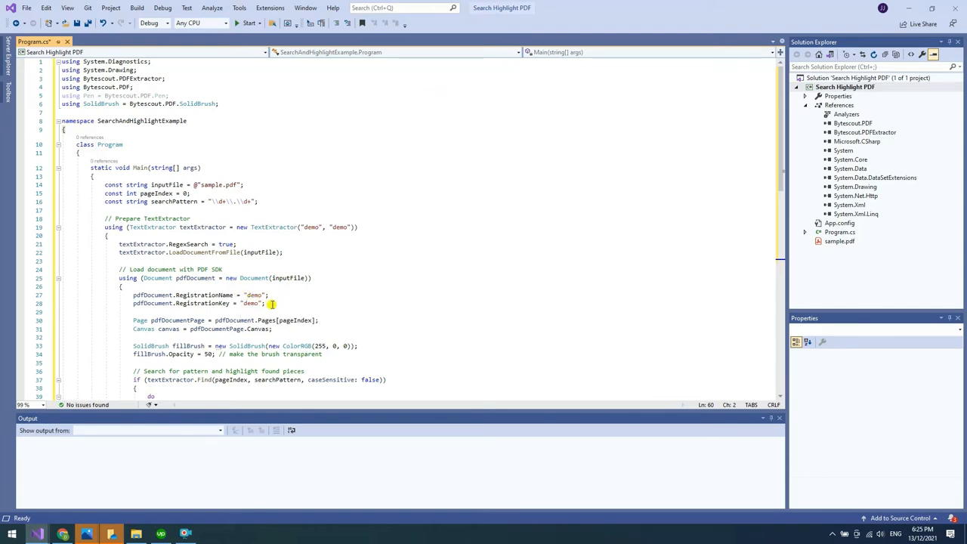
pyautogui.moveTo(250, 303)
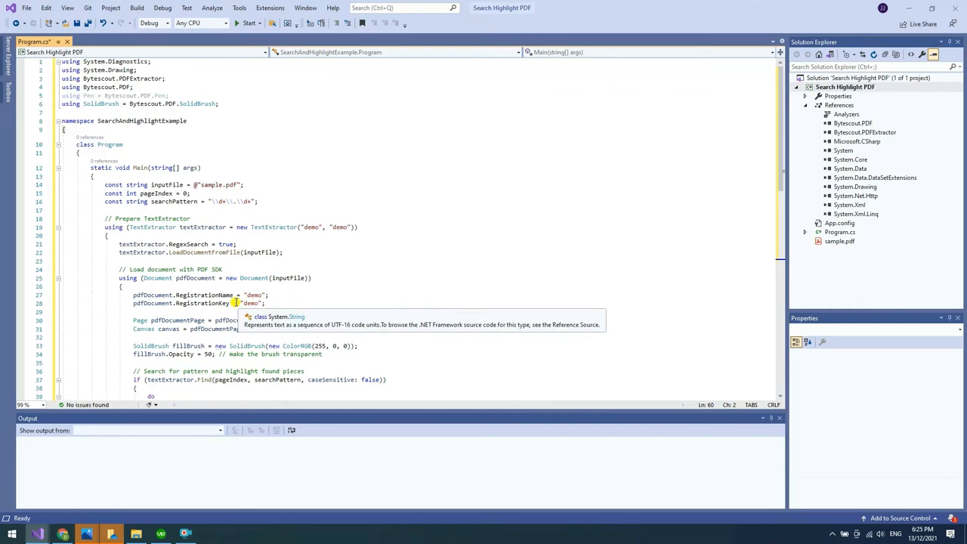
pyautogui.moveTo(674, 313)
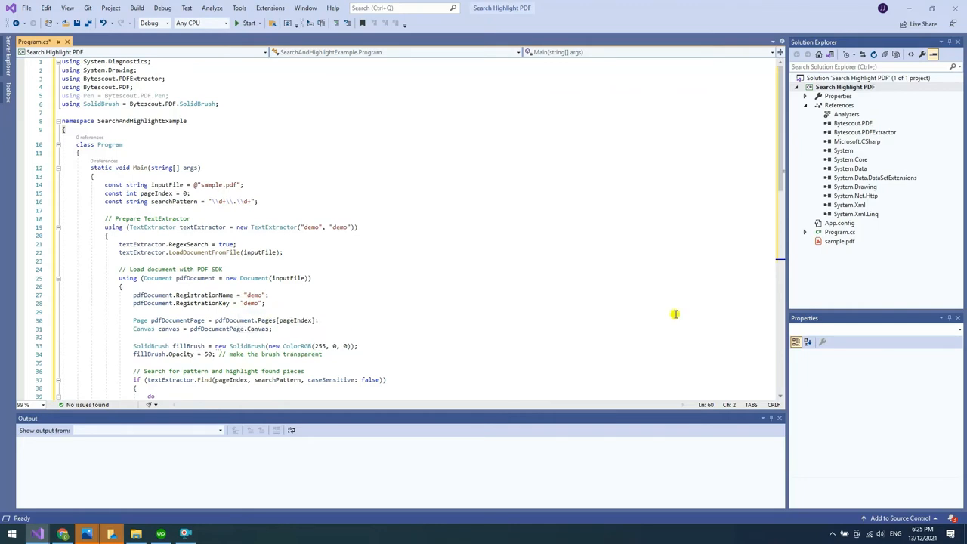
# Review the search-and-highlight code, then build and run the console program
pyautogui.scroll(-3)
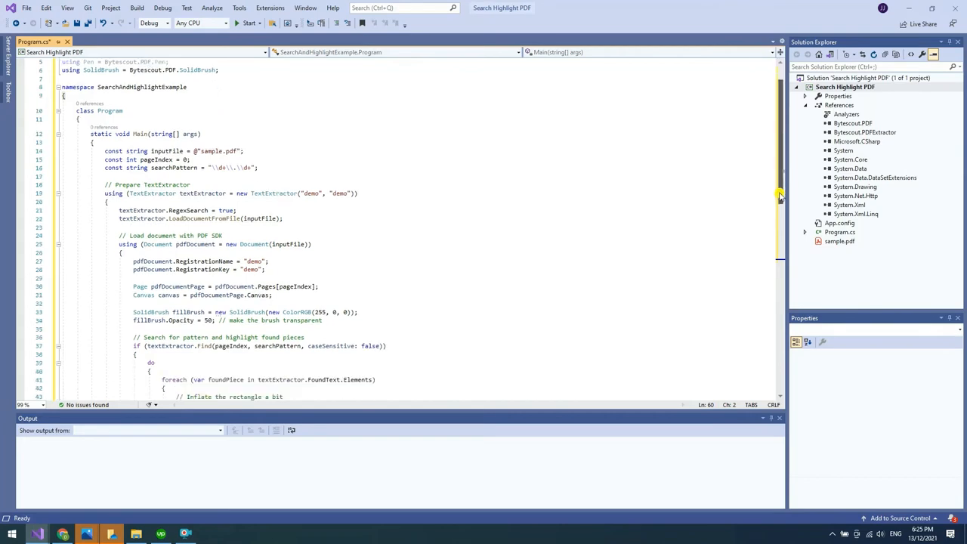
pyautogui.scroll(-3)
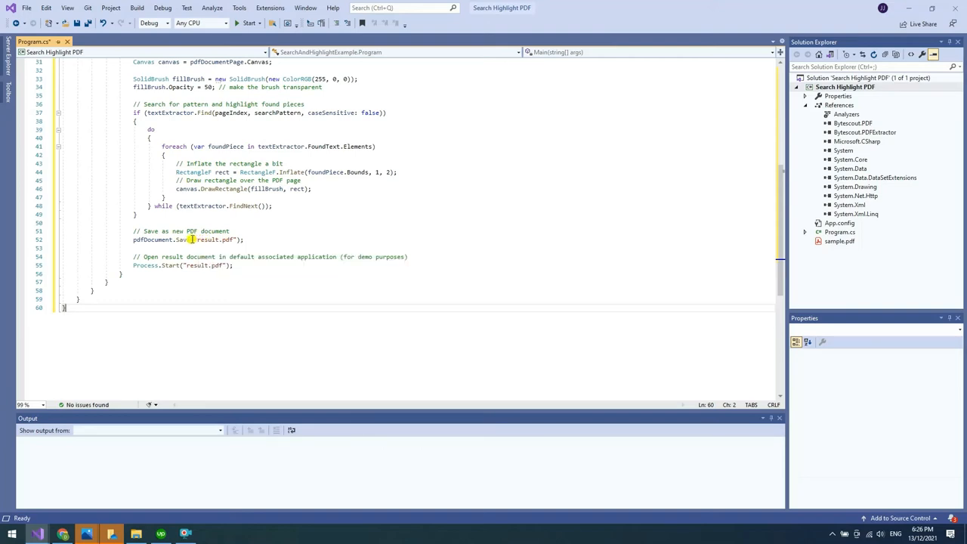
pyautogui.moveTo(183, 238)
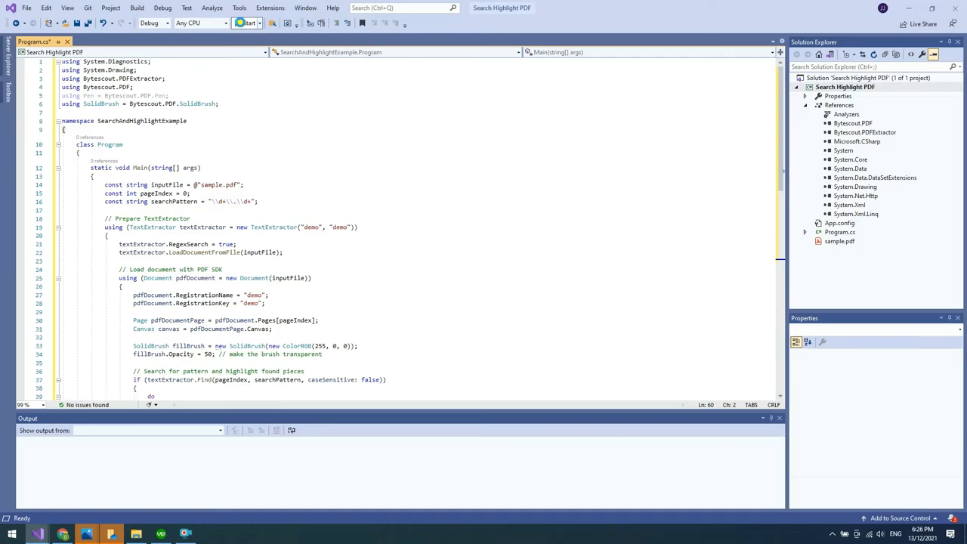
pyautogui.click(245, 23)
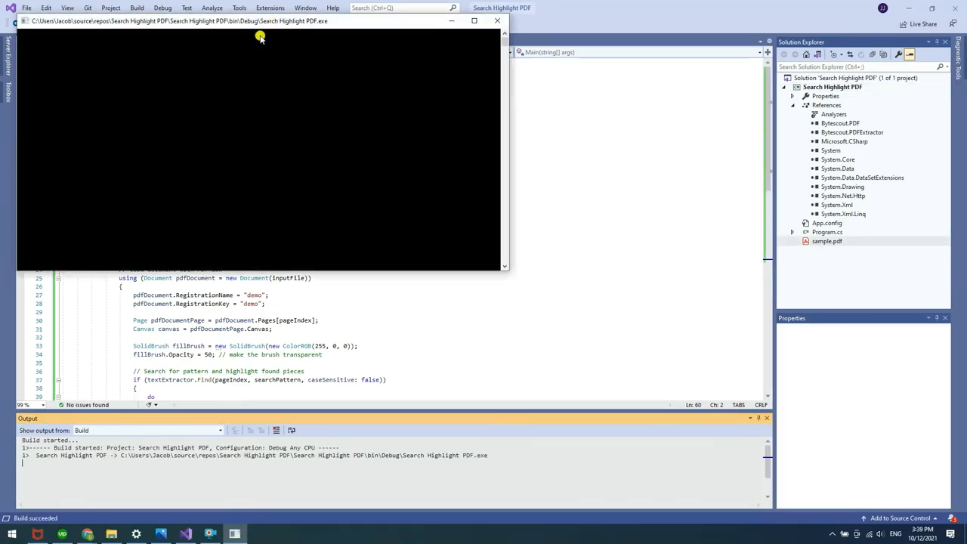
# Open the resulting PDF from the Debug output folder to view the highlighted matches
pyautogui.click(112, 534)
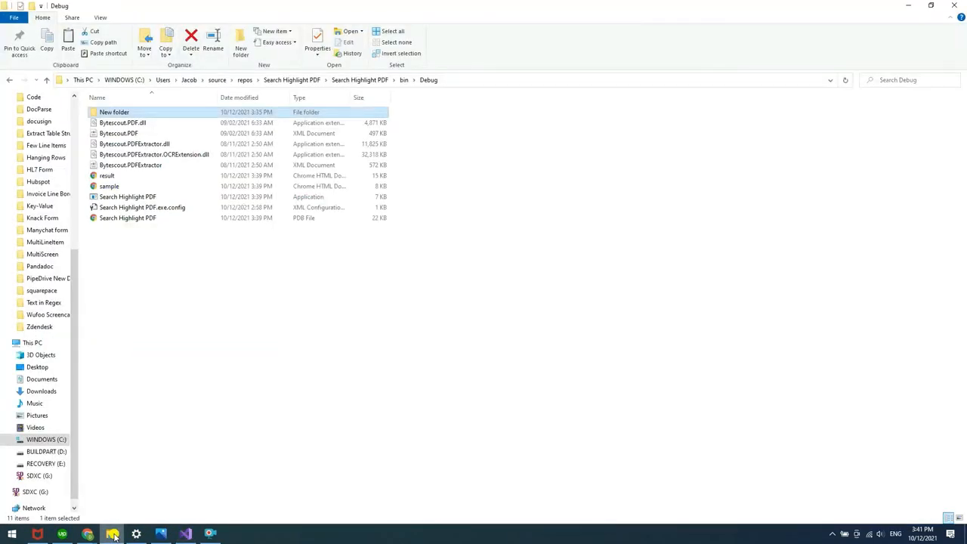
pyautogui.click(106, 175)
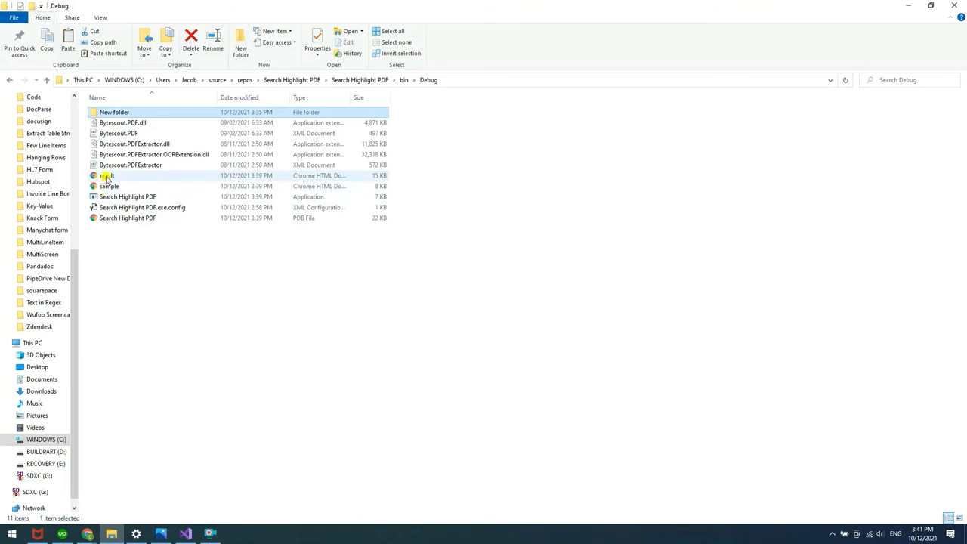
pyautogui.doubleClick(109, 185)
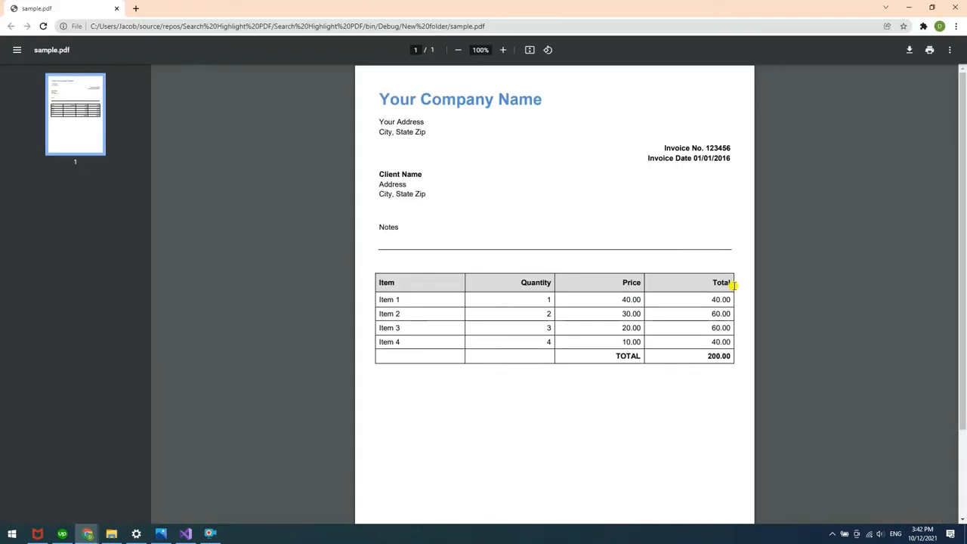